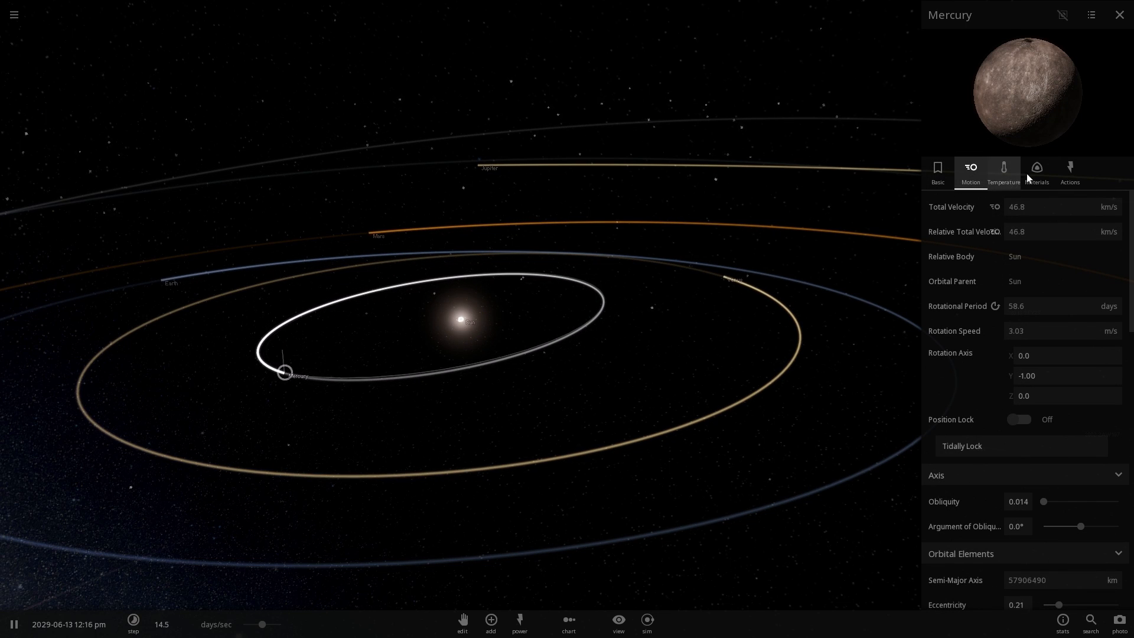
Inspect the material properties of Mercury, Venus, Mars, Ceres, Jupiter and Saturn in turn
click(1037, 171)
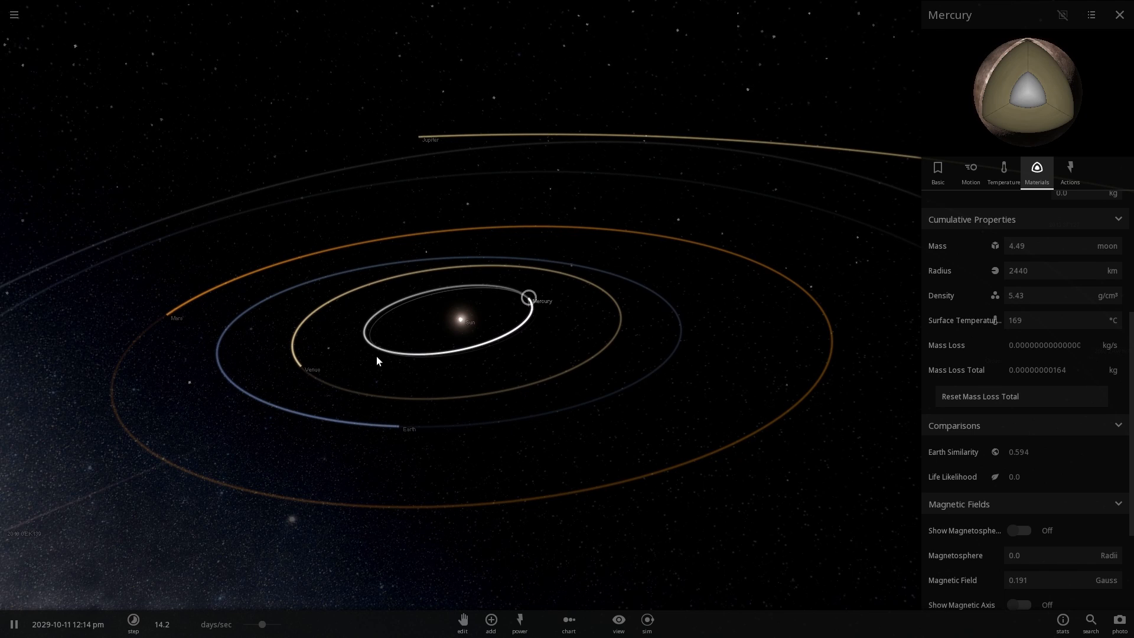
click(583, 364)
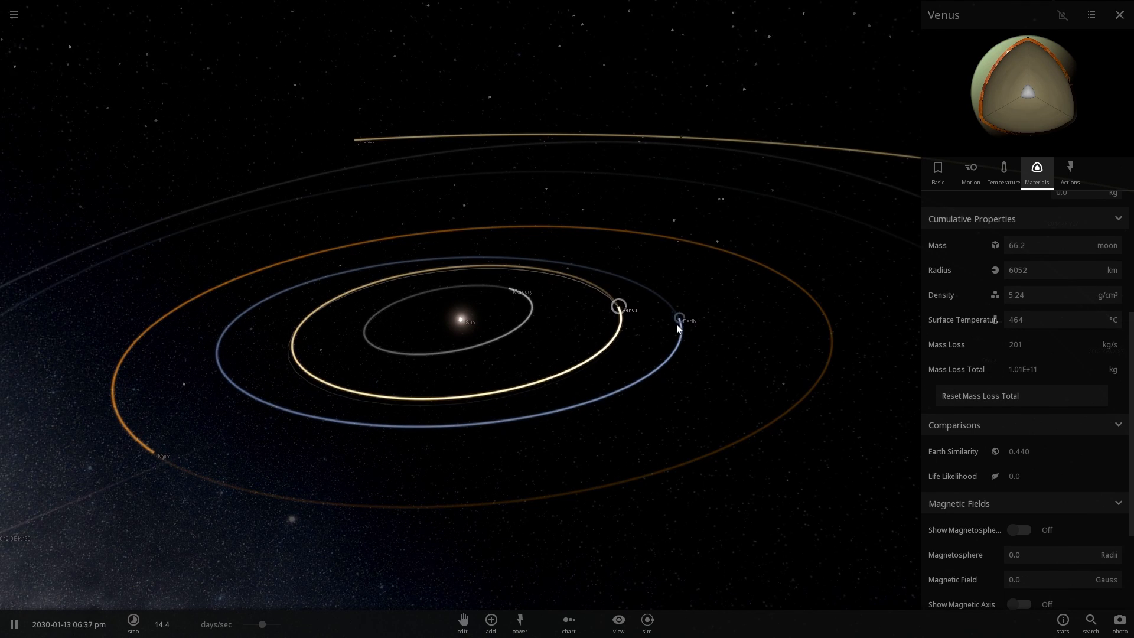
click(679, 319)
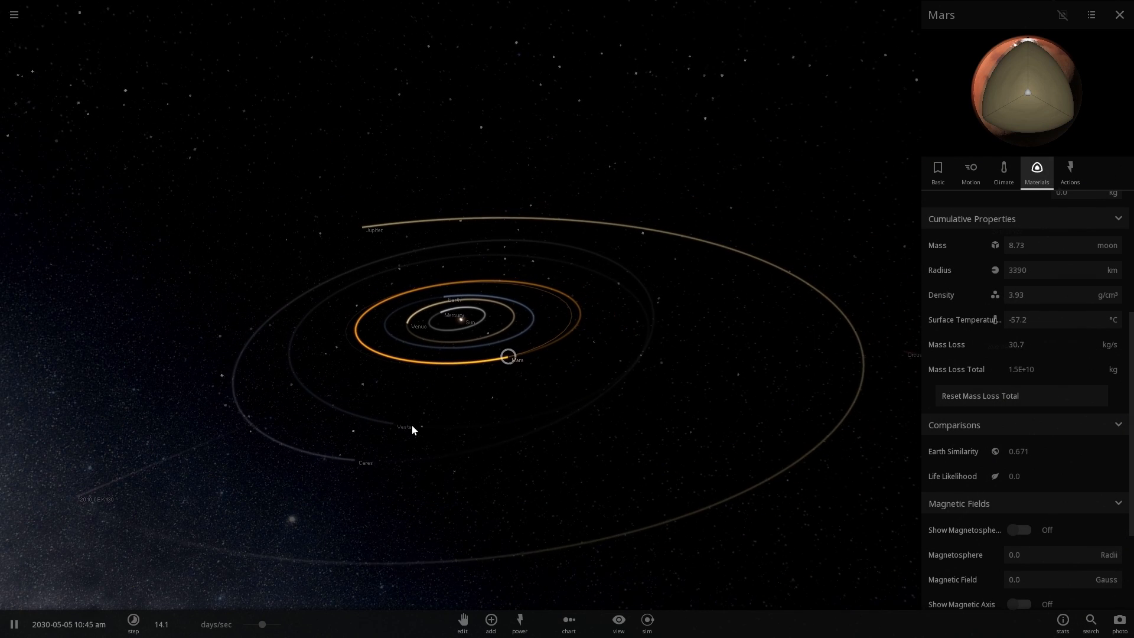
click(404, 427)
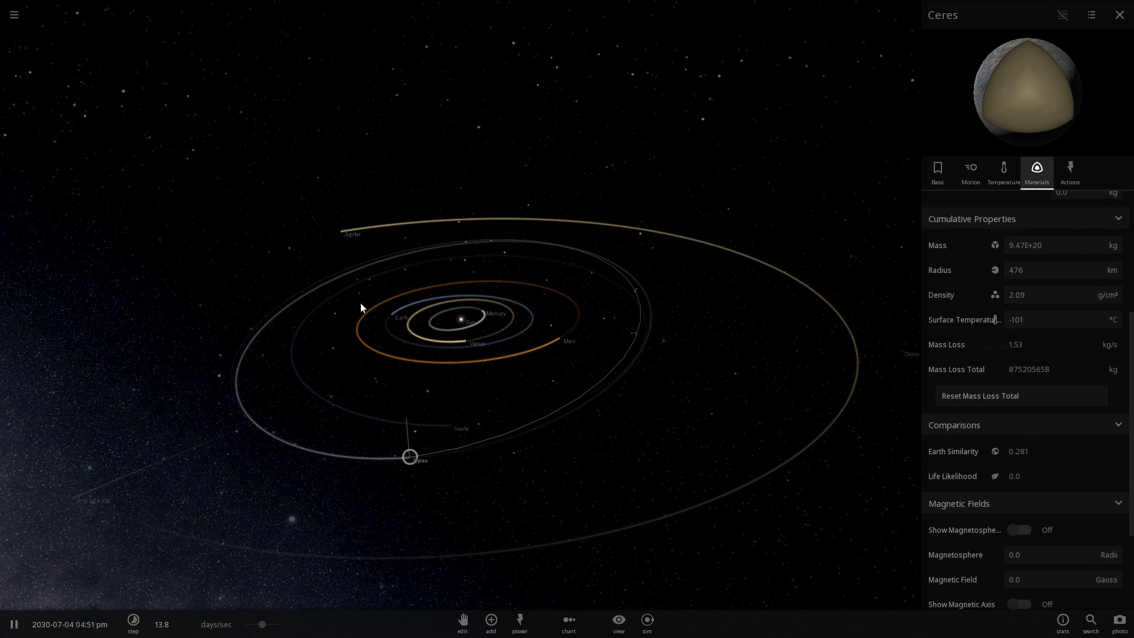
click(330, 232)
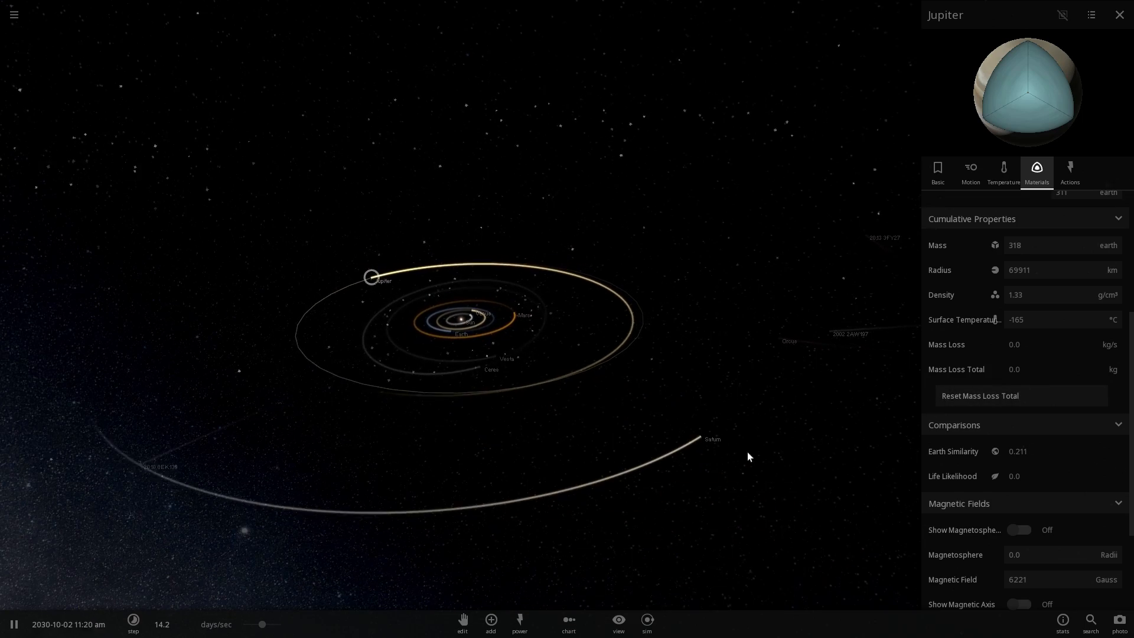
click(713, 439)
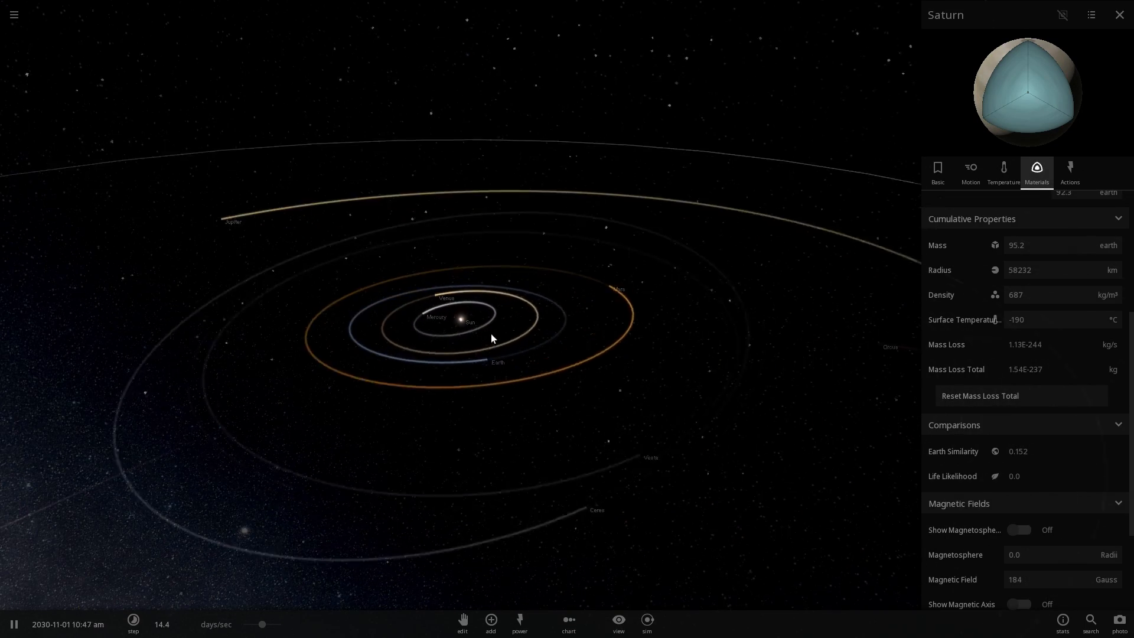
Select the Sun to show its 1.00 solar mass and 5502 °C surface temperature
click(462, 320)
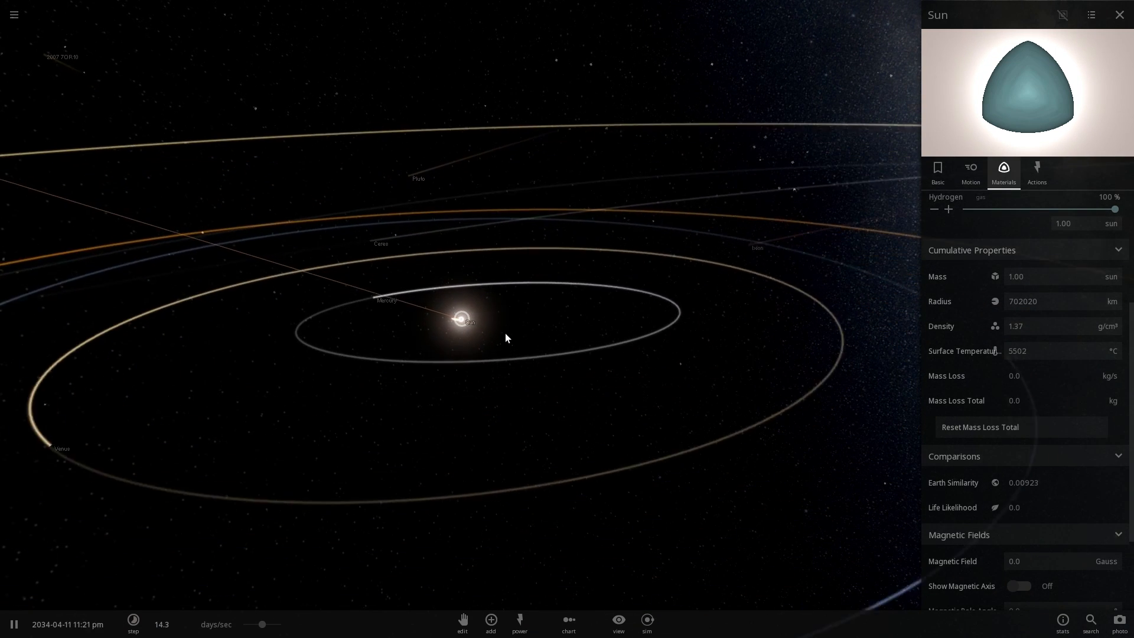
Close the properties panel and use the main menu to reload the Solar System
click(938, 171)
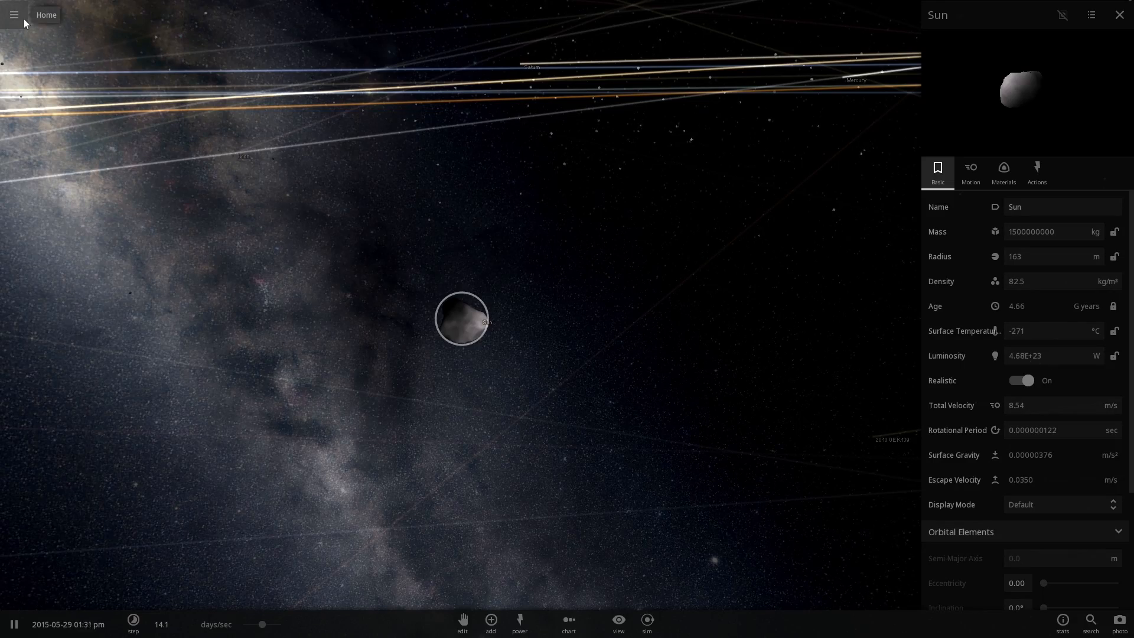
click(13, 14)
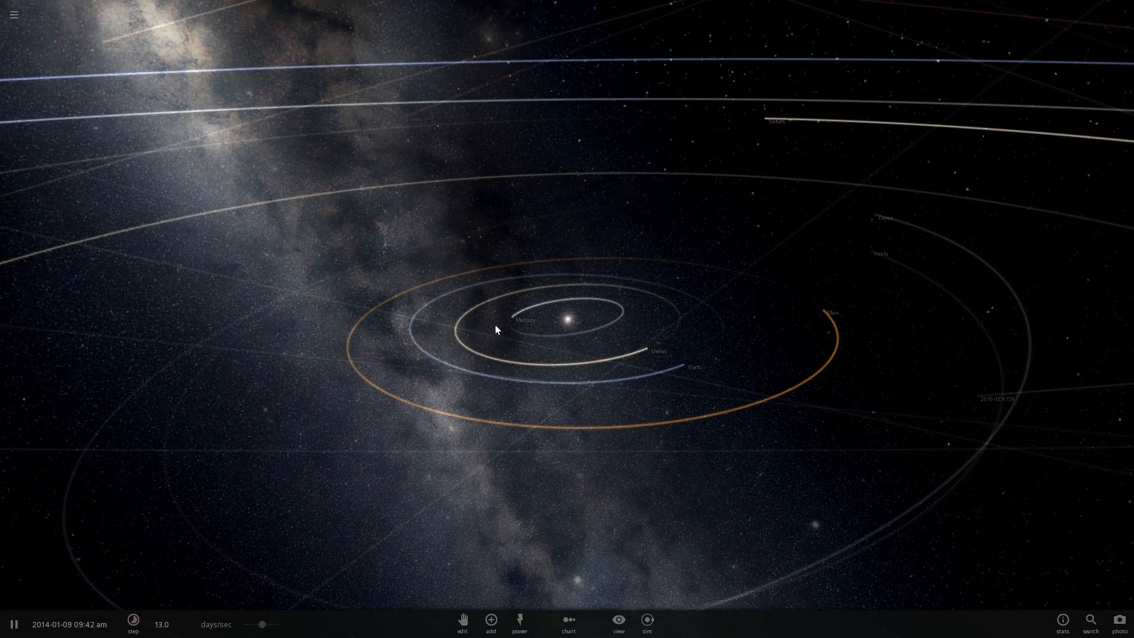
Select the Sun to edit it into a 1.74E+26 kg, 47,412 km radius body
click(566, 320)
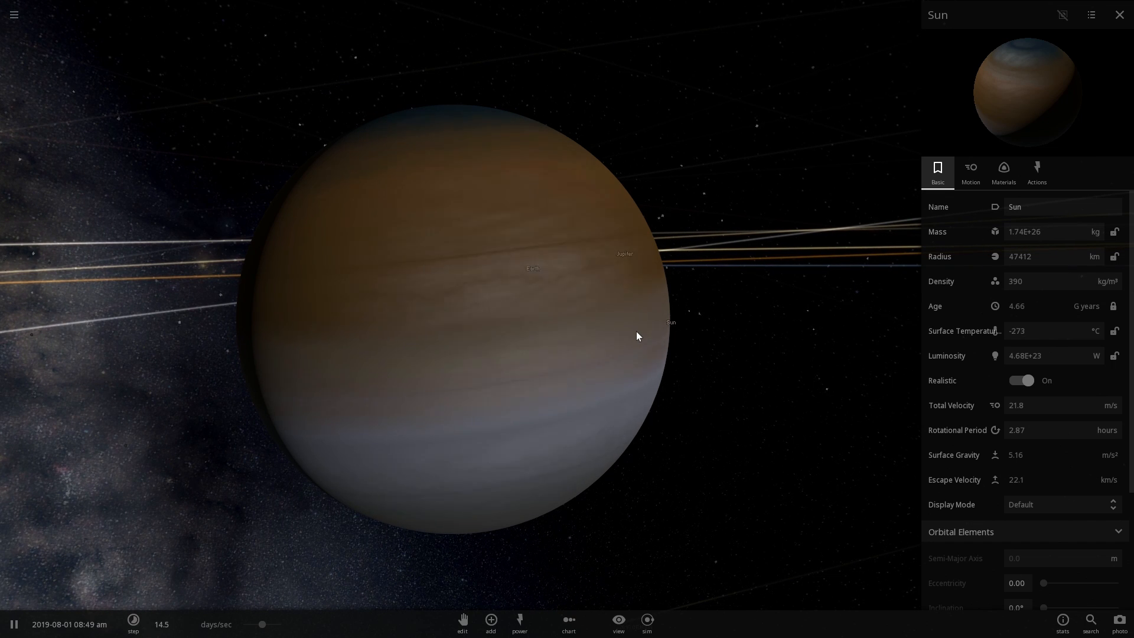
Show the Sun's mass as 29.1 Earth masses and bring up the Add catalogue
click(1095, 231)
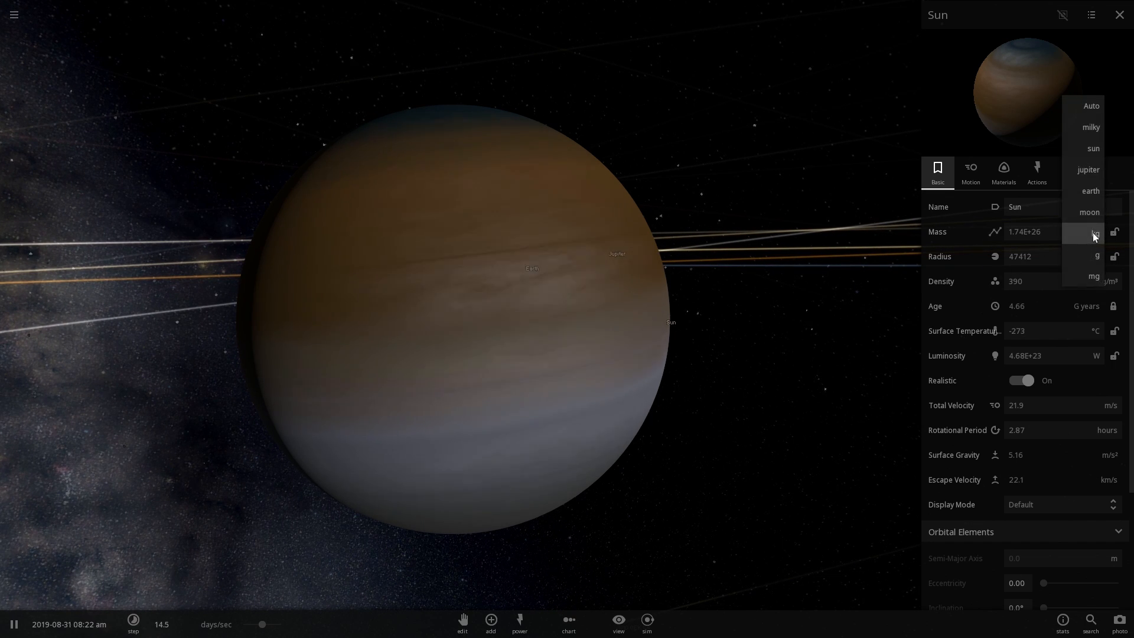
click(1089, 170)
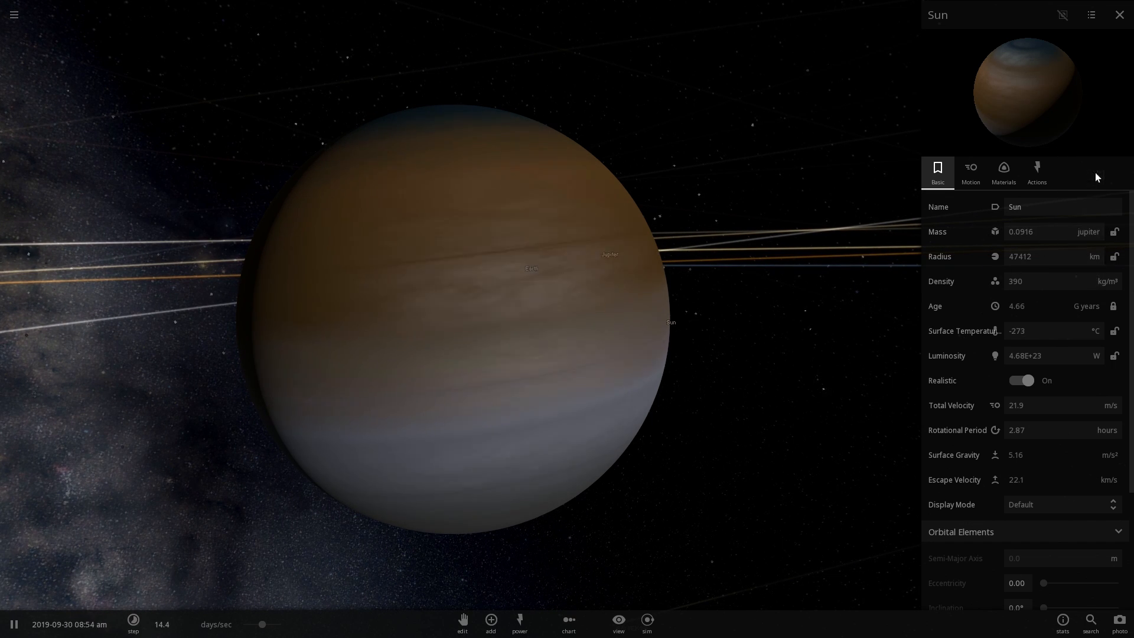
click(1087, 232)
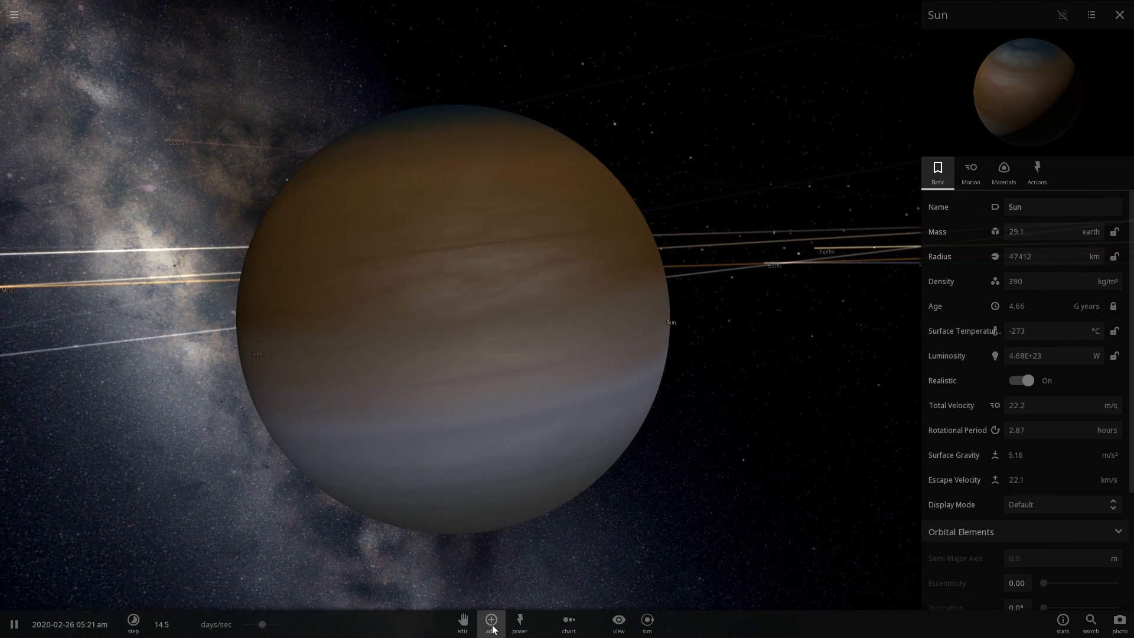
click(491, 621)
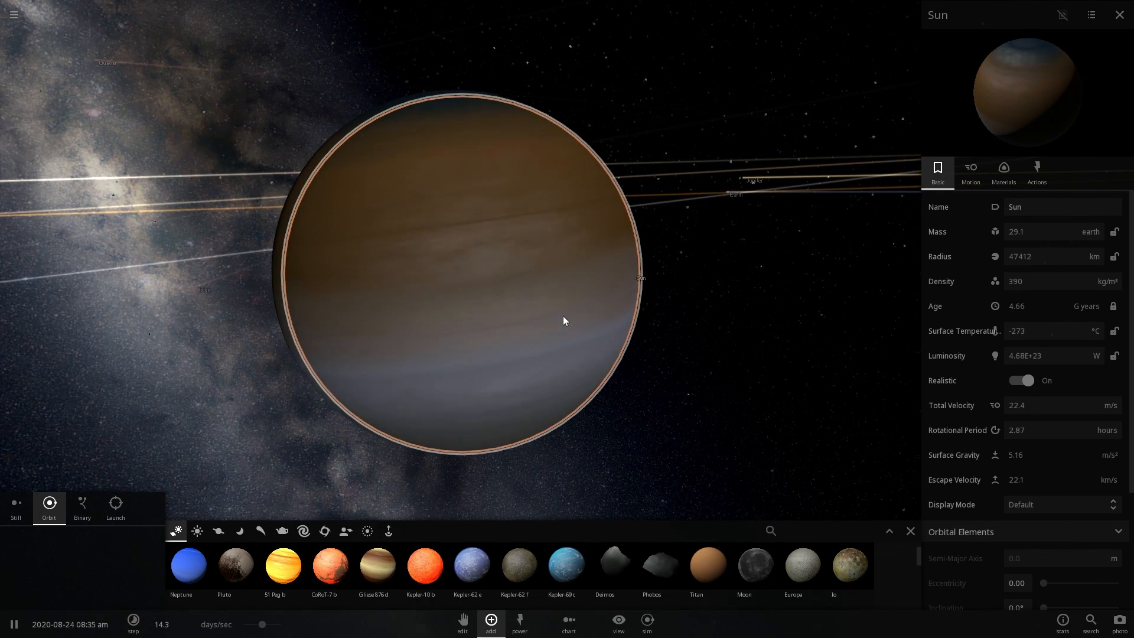
Set the Sun's mass to 180 Earth masses, then reselect the Sun in the reloaded system
click(970, 171)
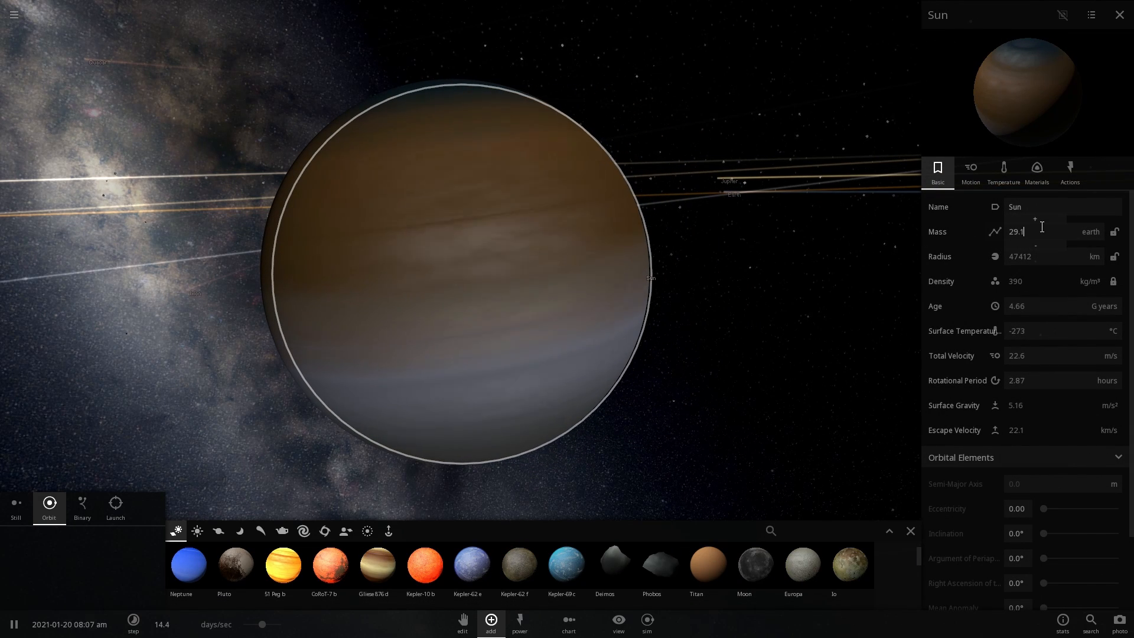
click(1091, 232)
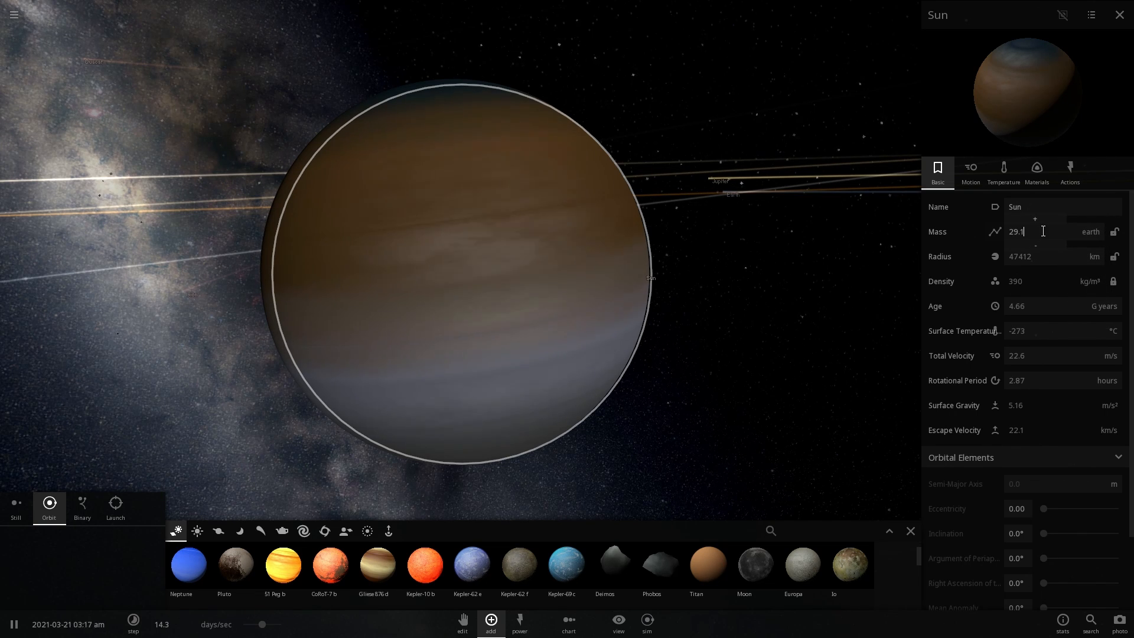
text(180)
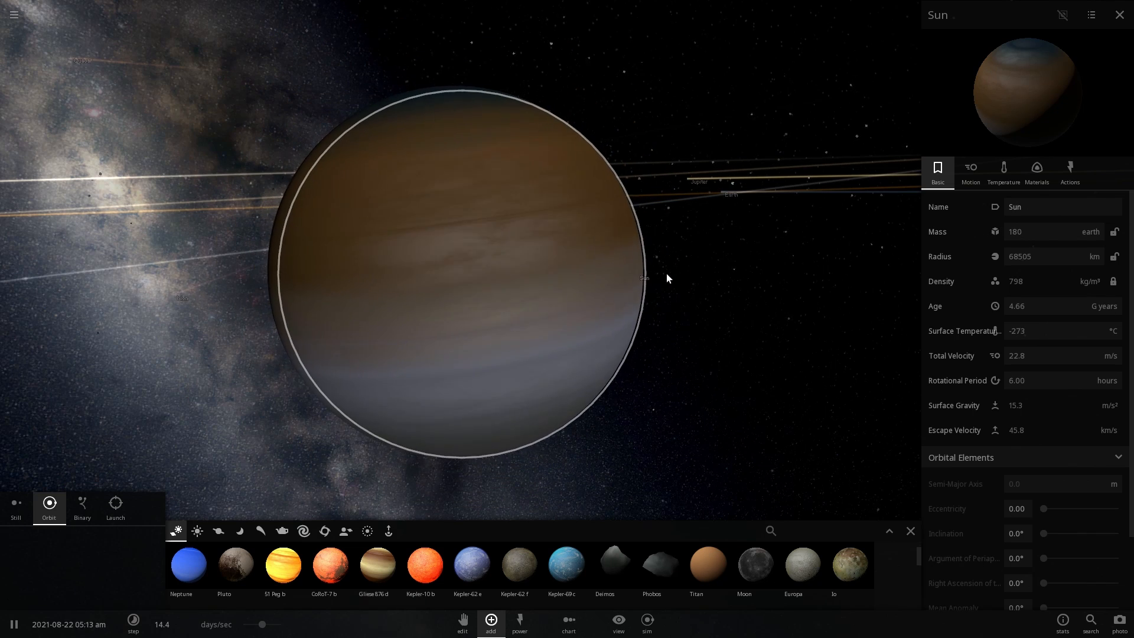
click(1091, 232)
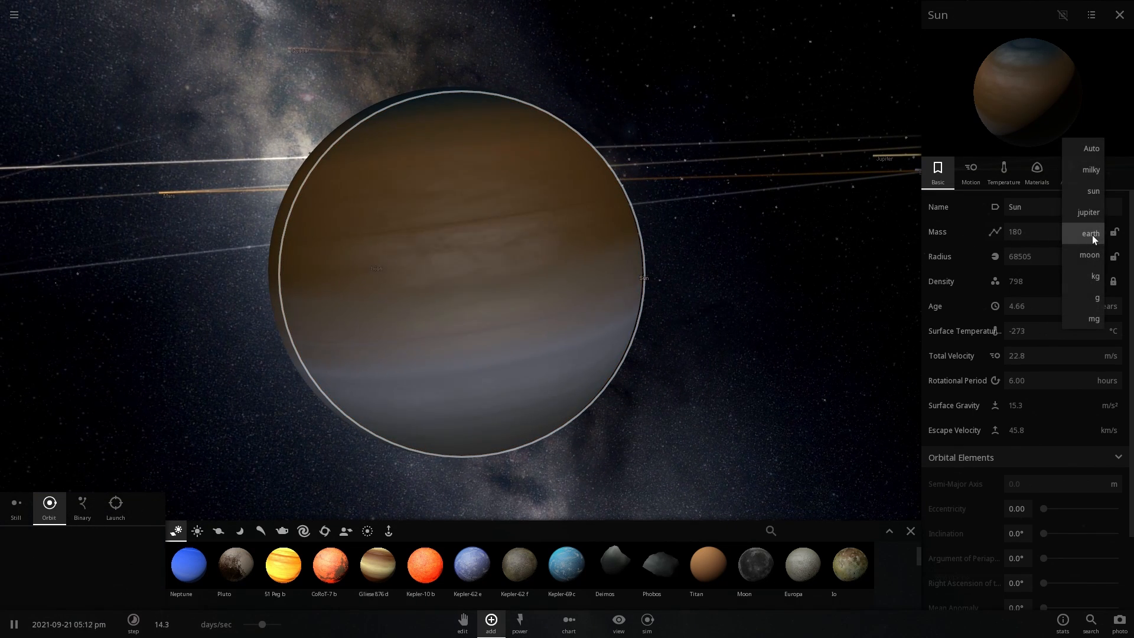
click(1089, 212)
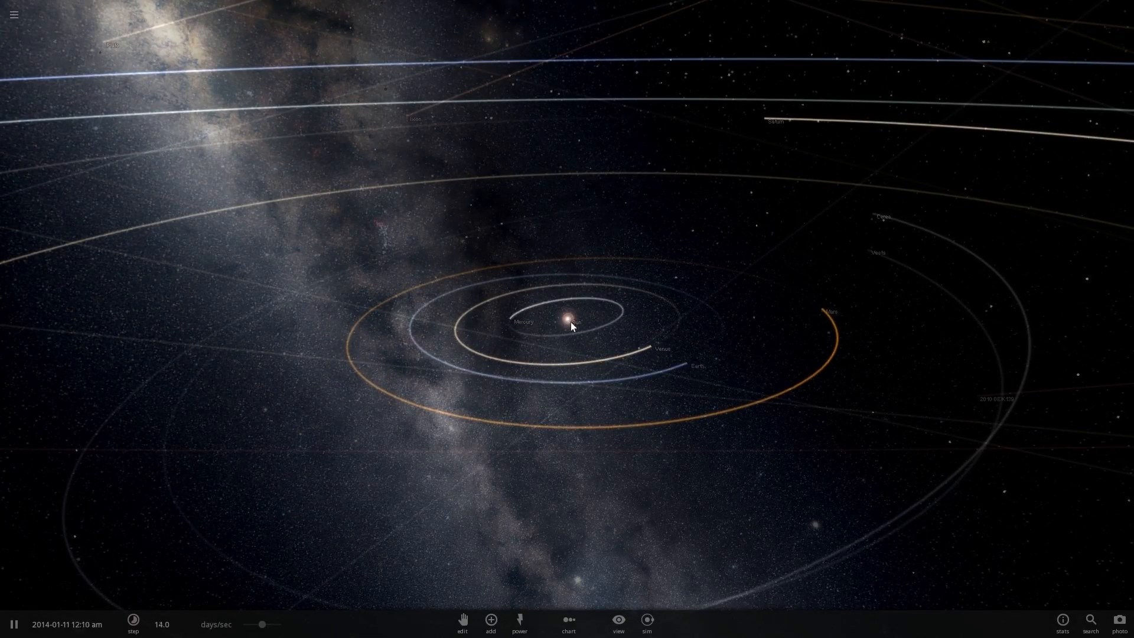
click(569, 322)
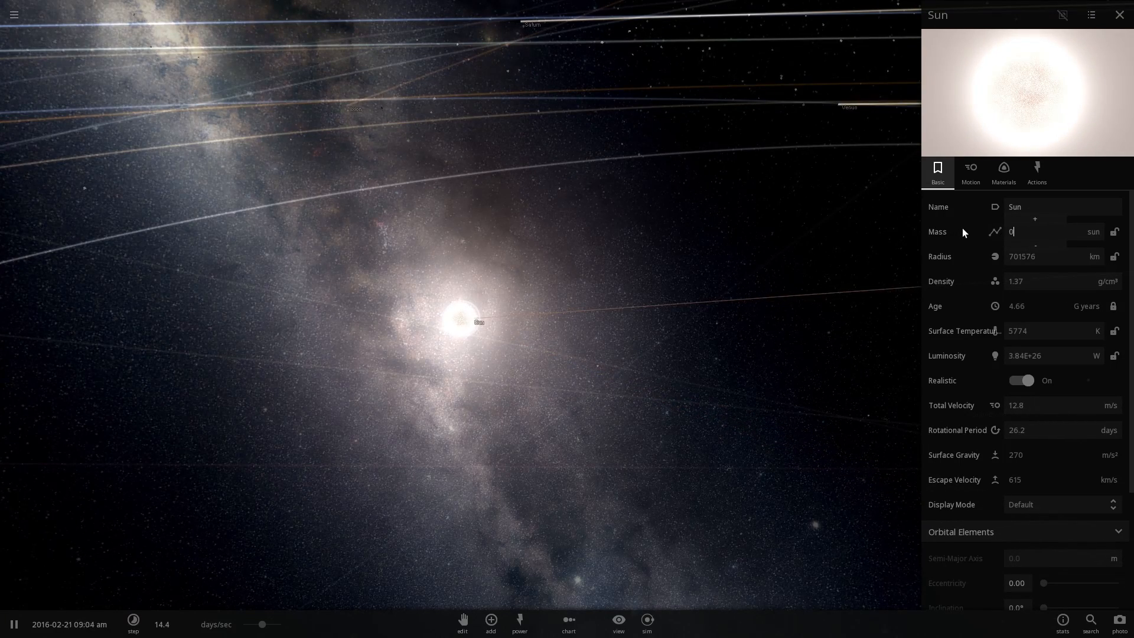
Enter a new Sun mass and confirm it, giving 0.999 solar masses
text(0.99966)
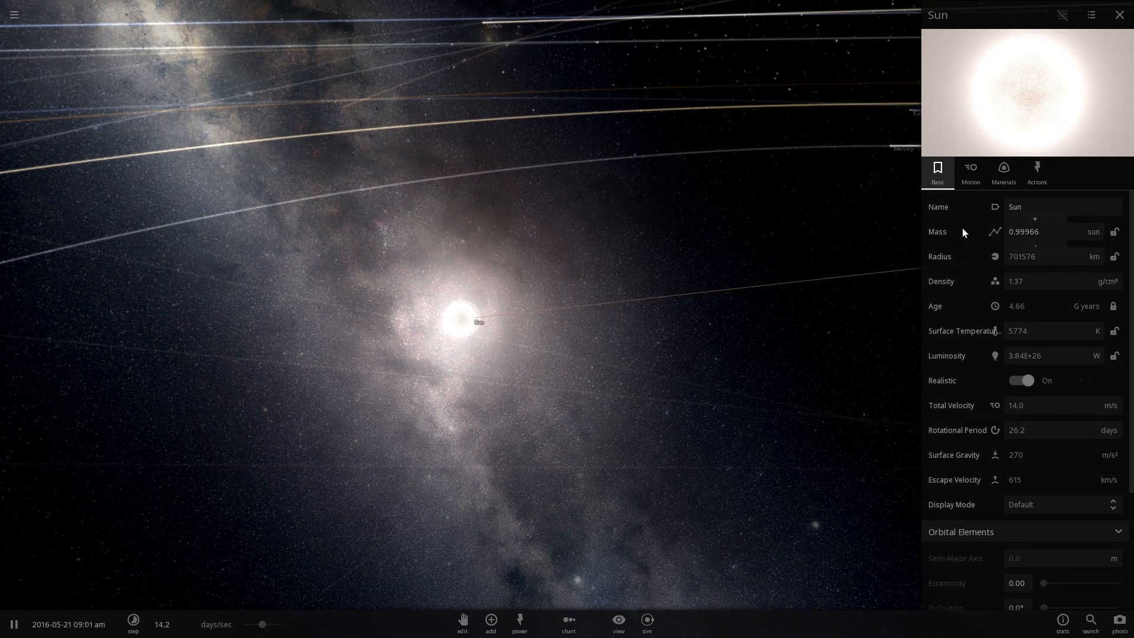
click(1035, 219)
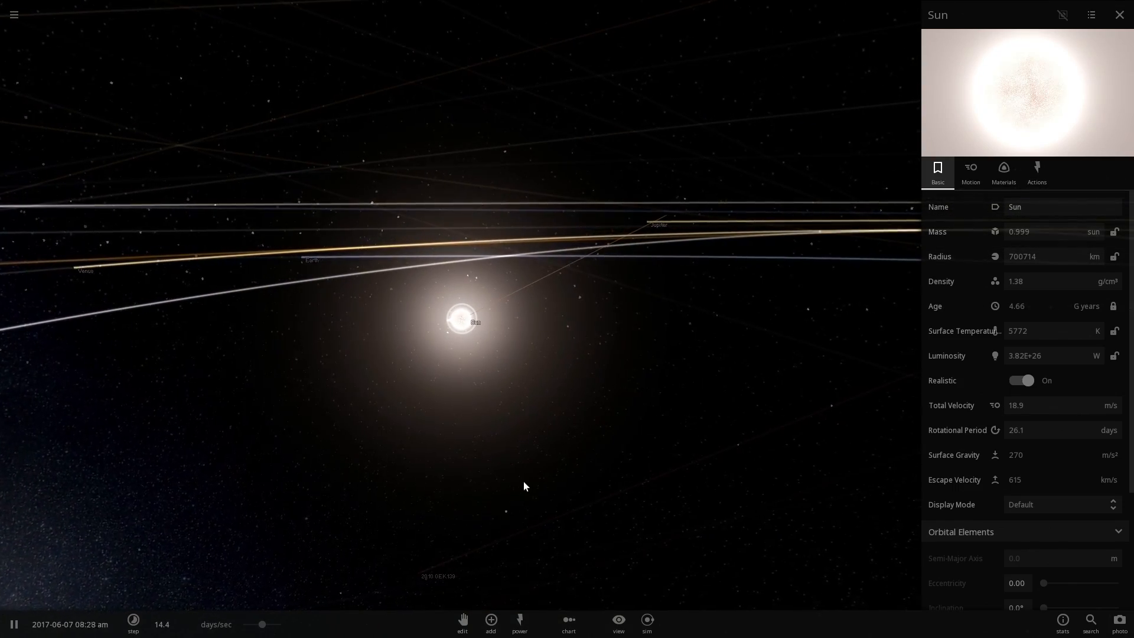
Place a Spica star near the Sun from the Add catalogue's Stars list
click(490, 624)
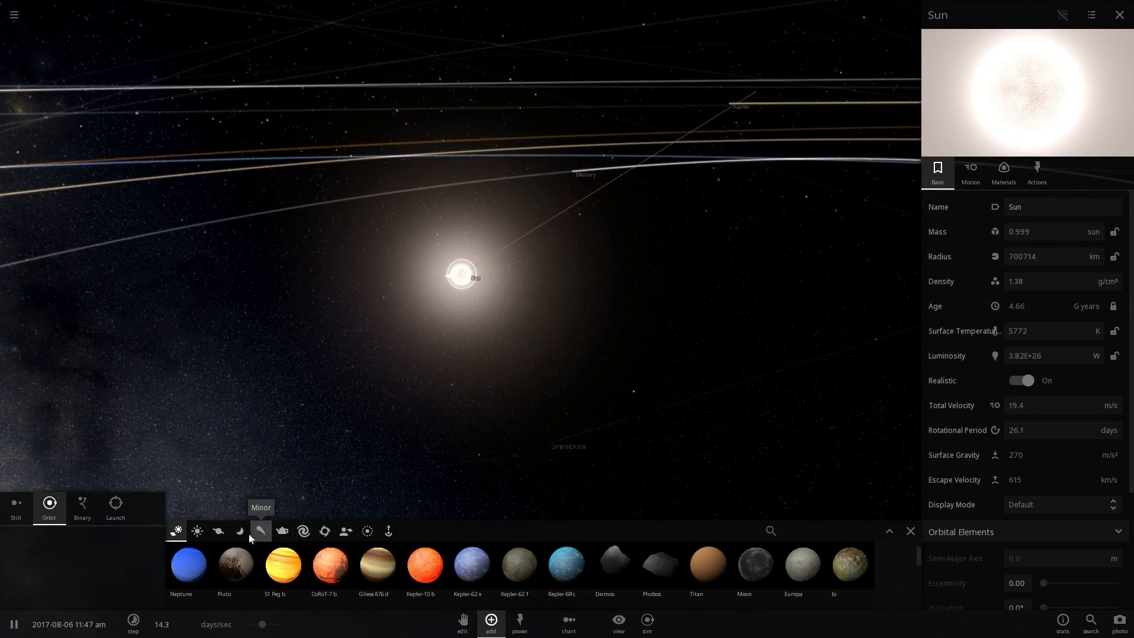
click(197, 531)
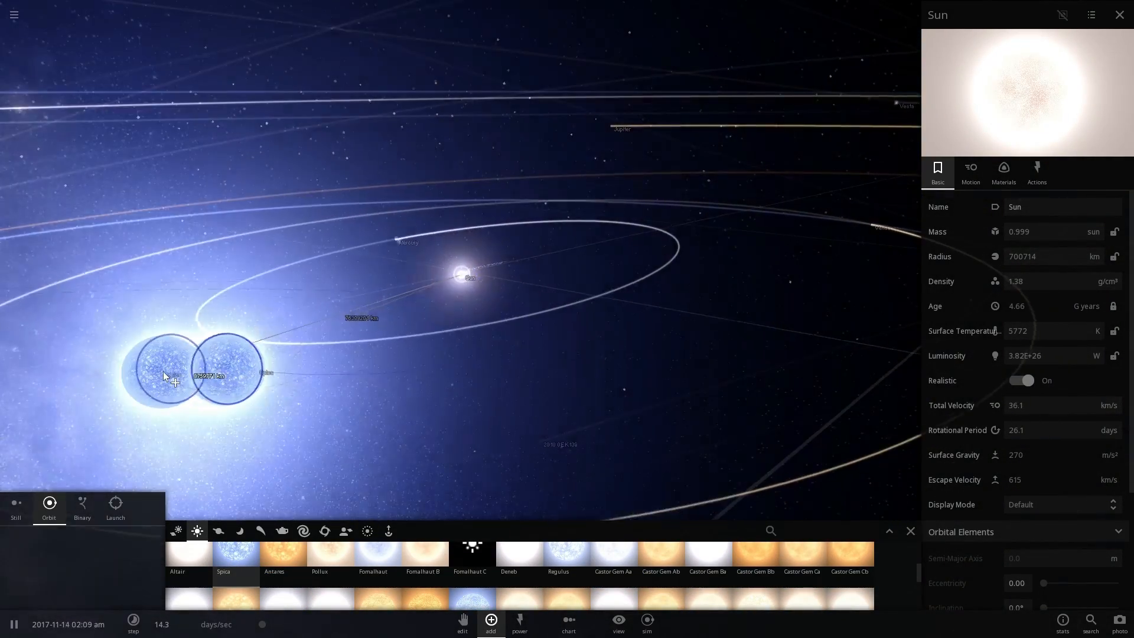
click(223, 556)
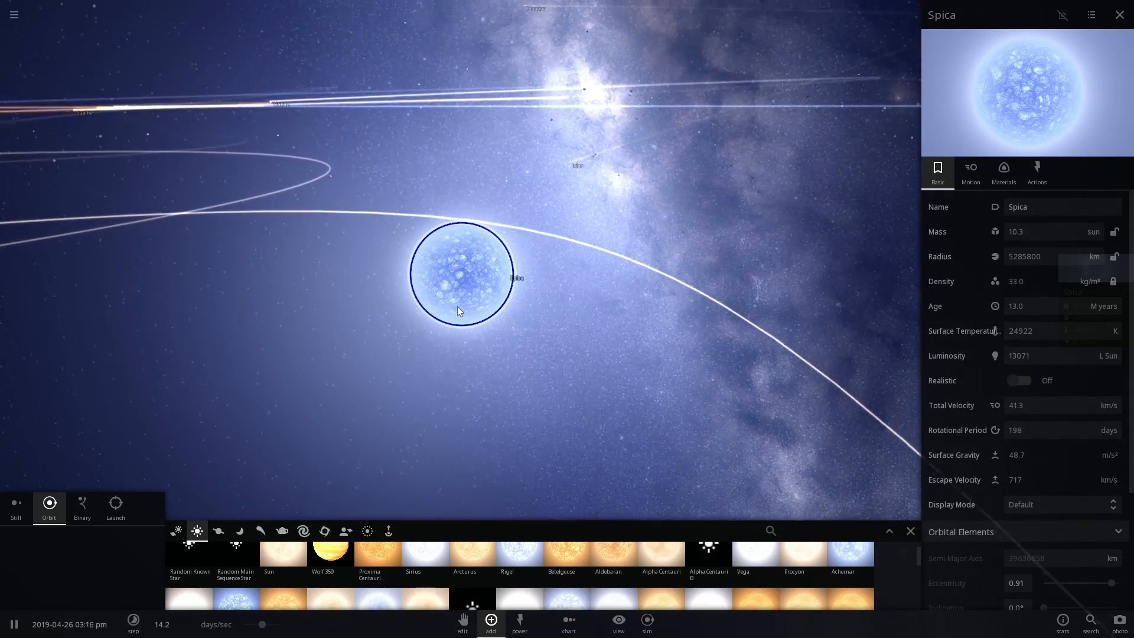
scroll(down, 3)
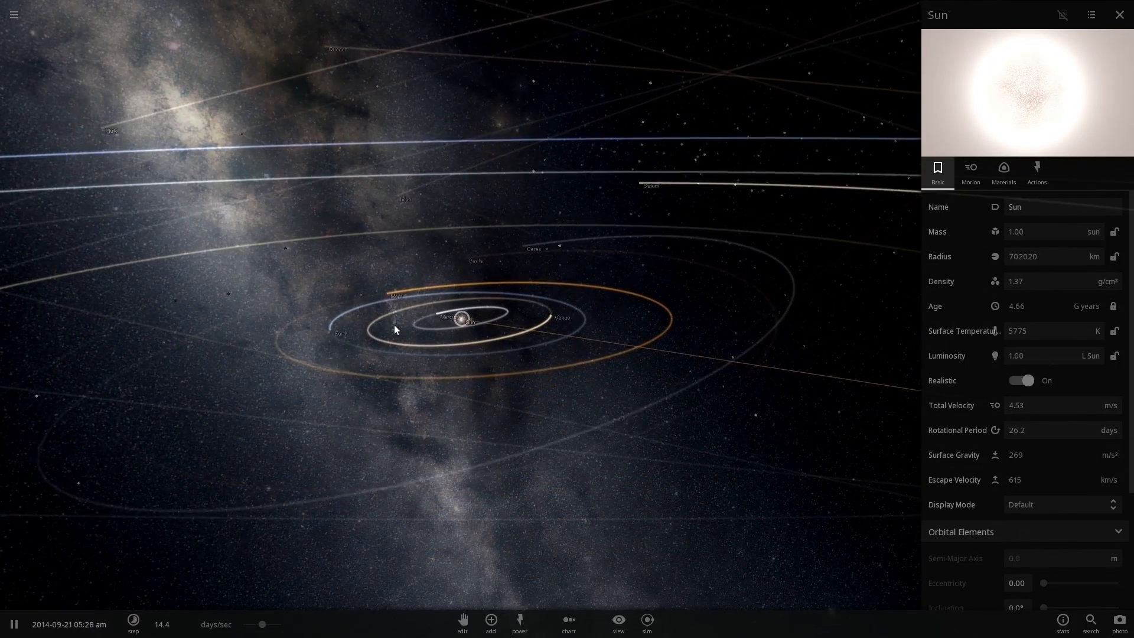
Dismiss the Sun's details and select Earth to view its properties
click(354, 347)
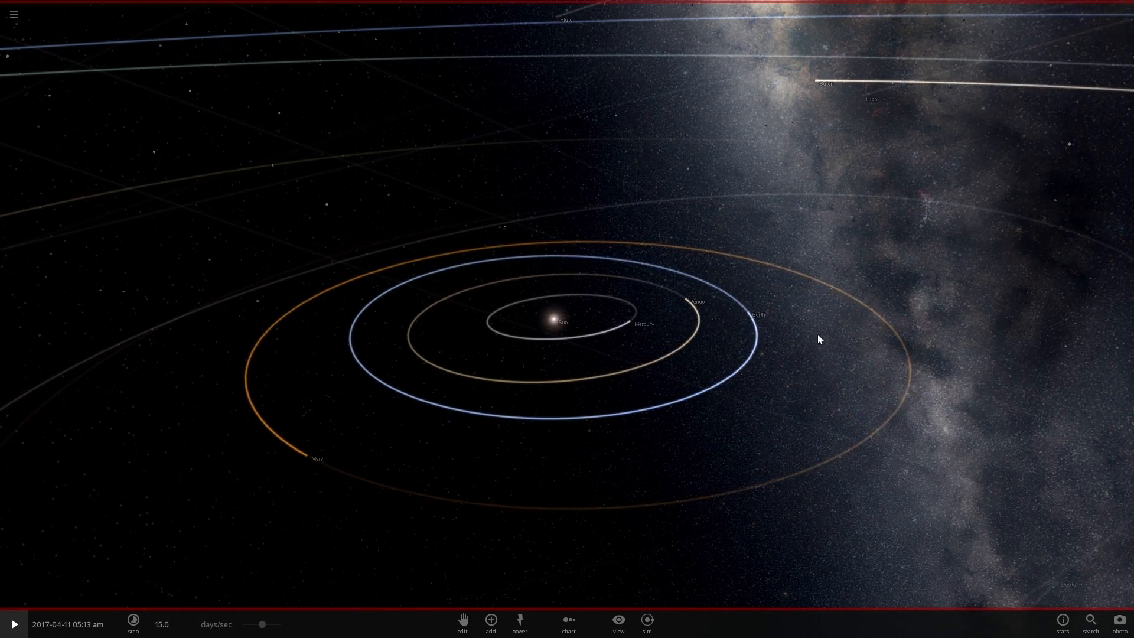
click(737, 310)
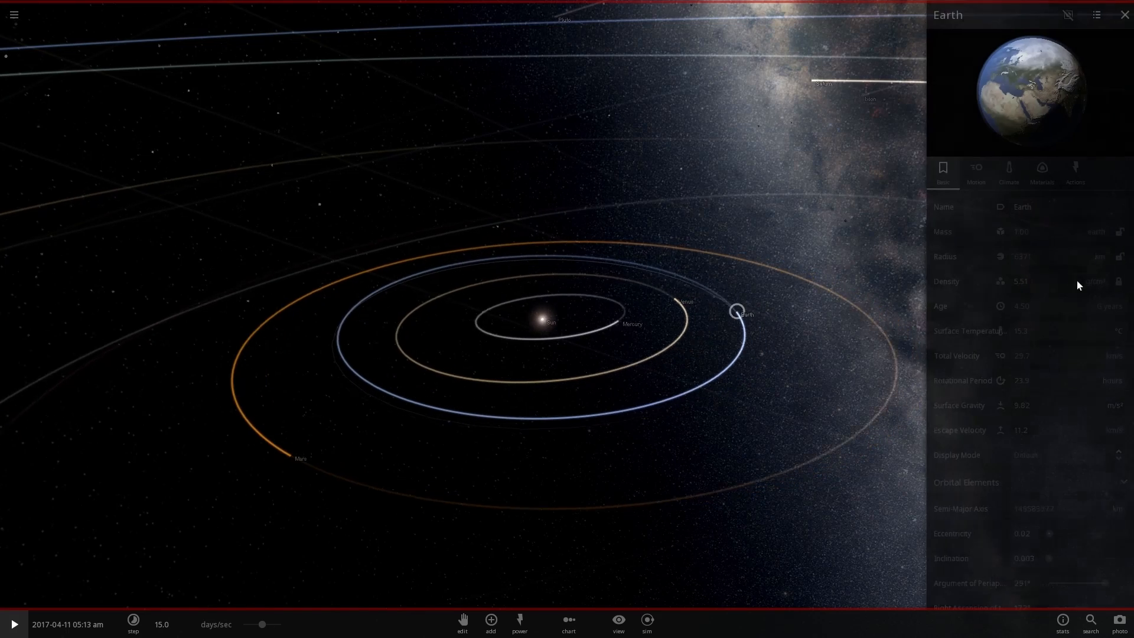
Set Earth's semi-major axis to 166,000,000 km (1.11 AU) and open view settings
click(971, 171)
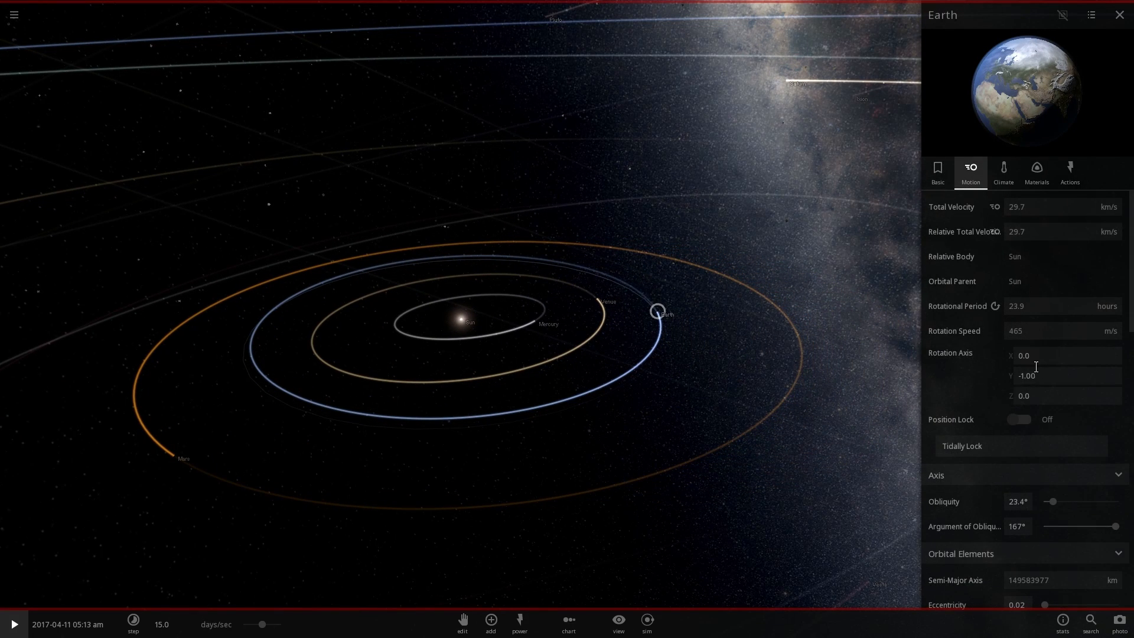
scroll(down, 3)
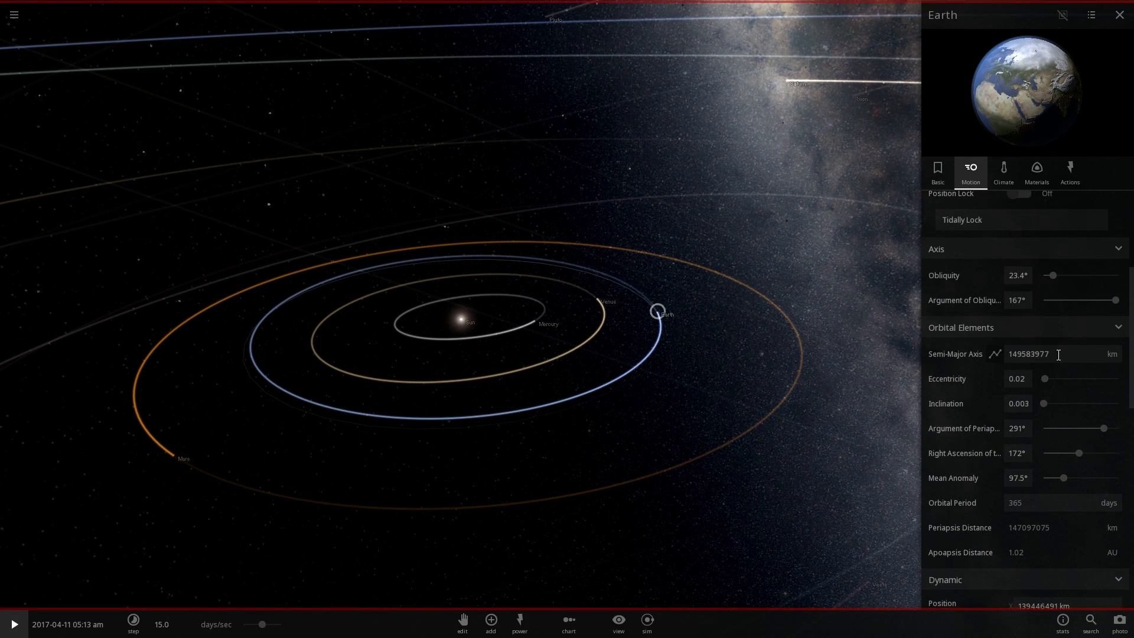
triple_click(1029, 354)
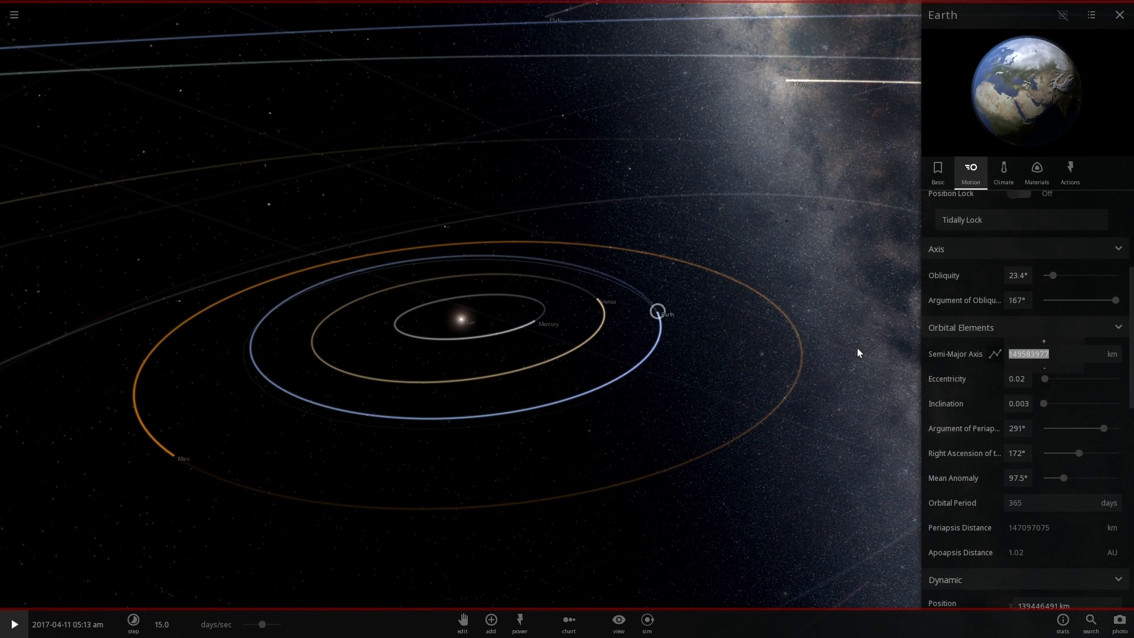
text(166000000)
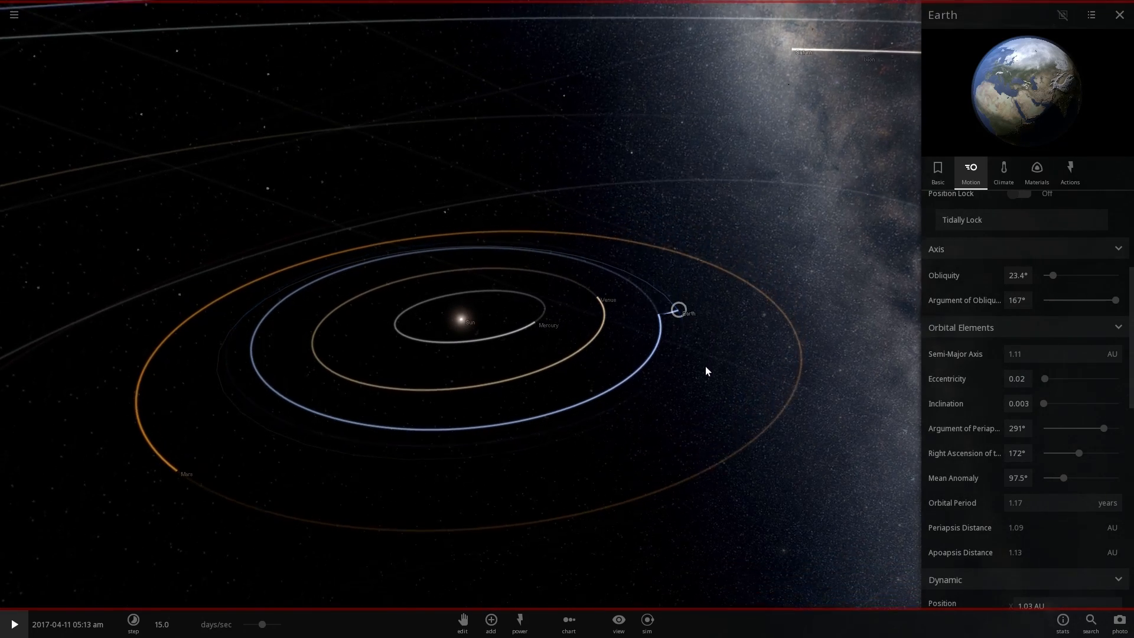
click(13, 625)
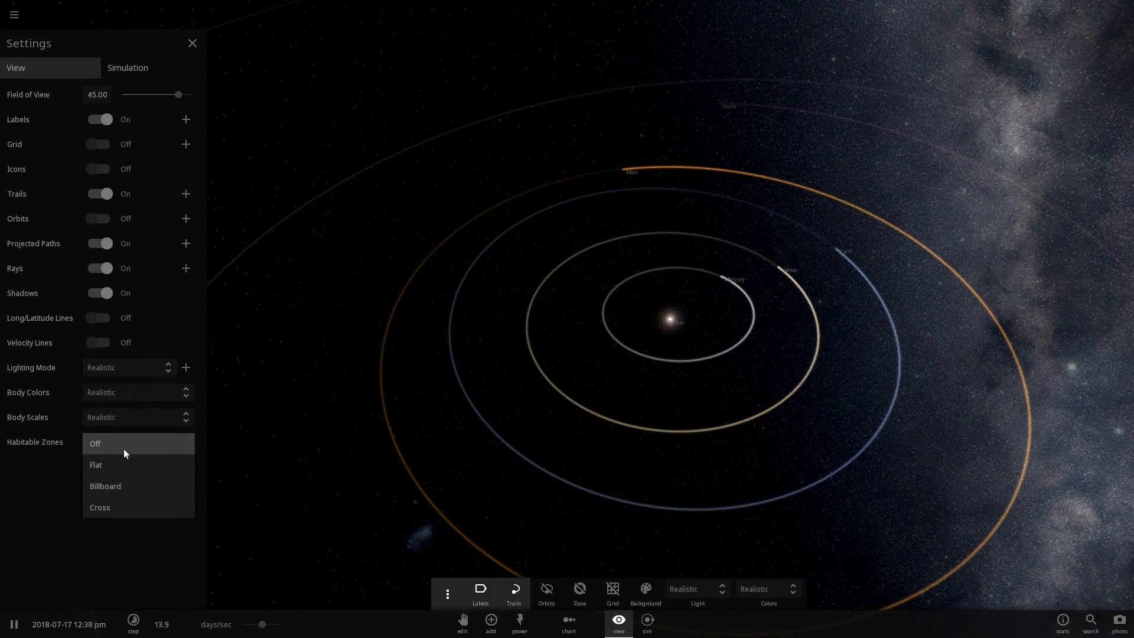
Set Habitable Zones to Flat, open Earth's Motion properties, and lower the time rate
click(95, 465)
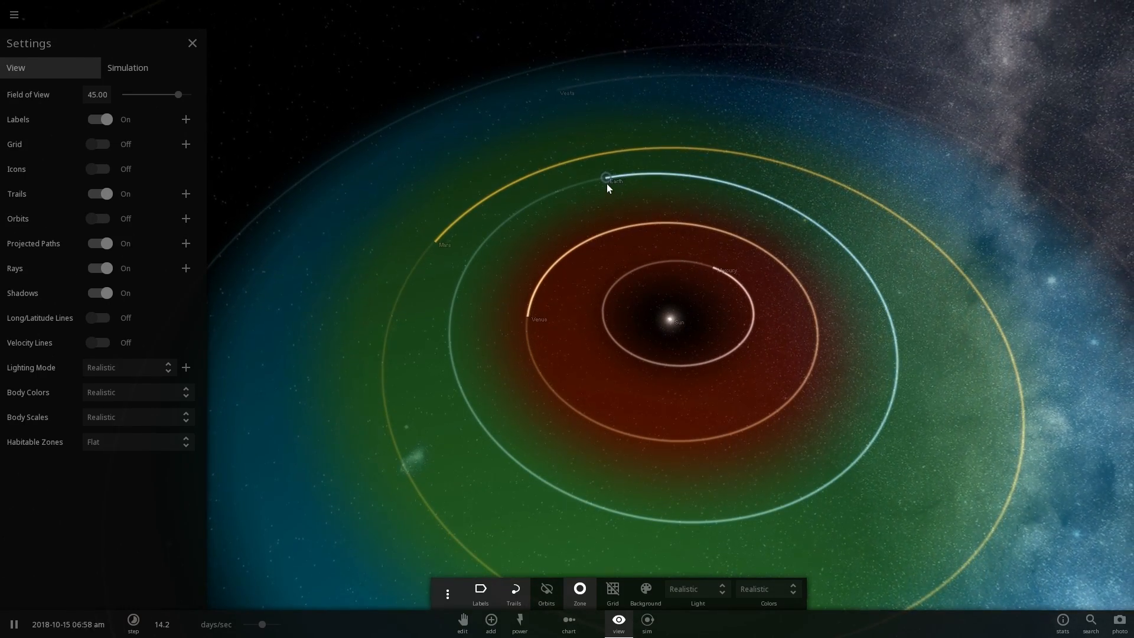
click(606, 178)
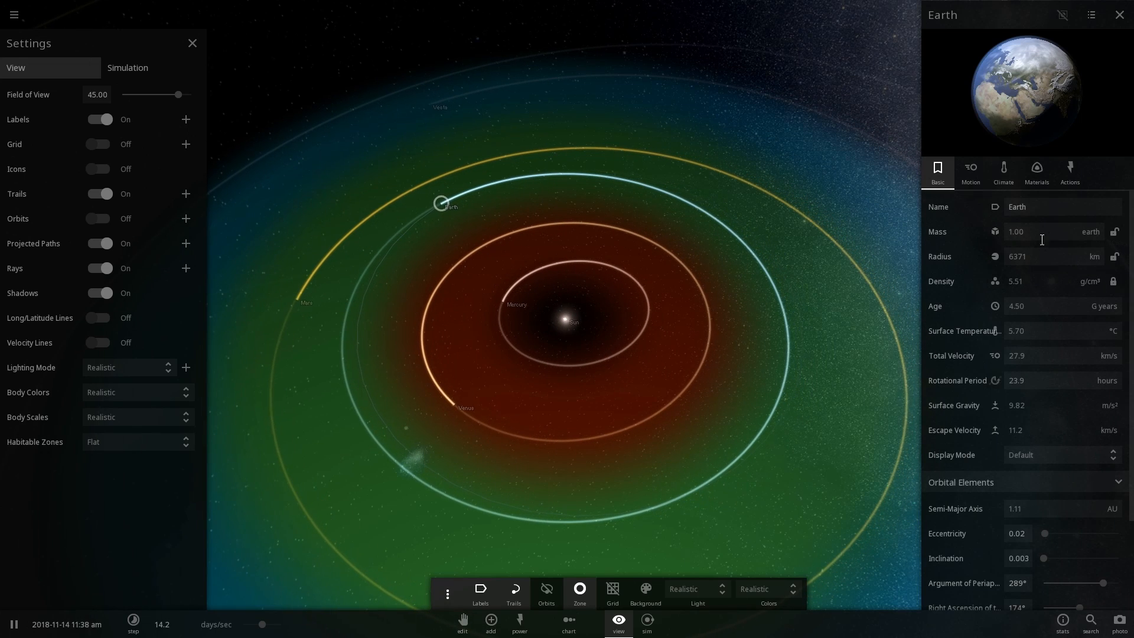
click(971, 172)
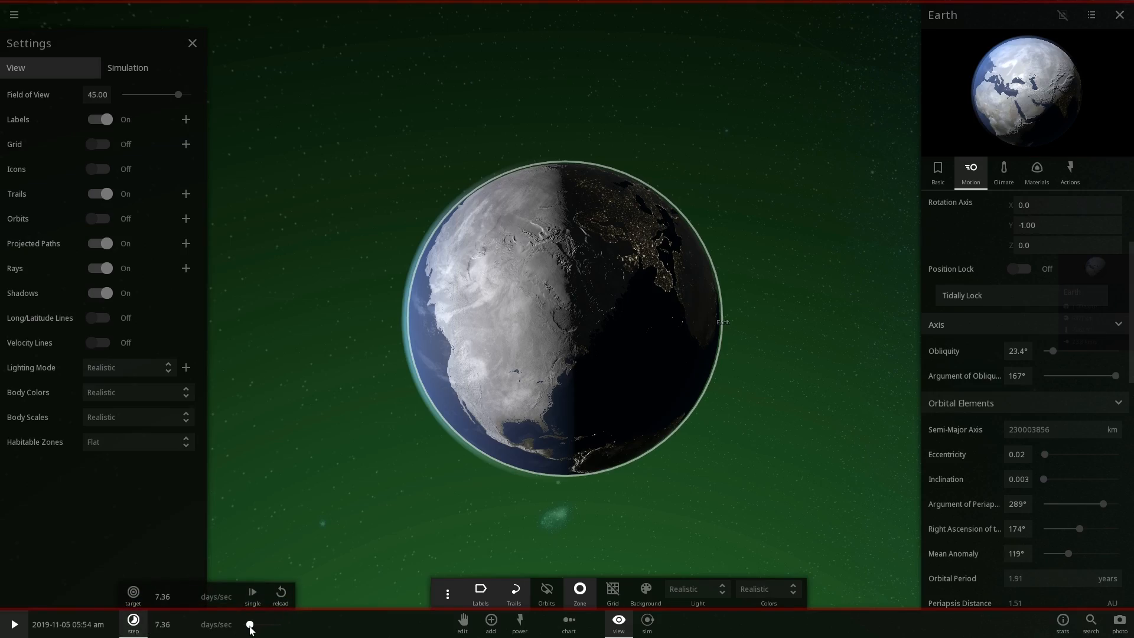
click(13, 624)
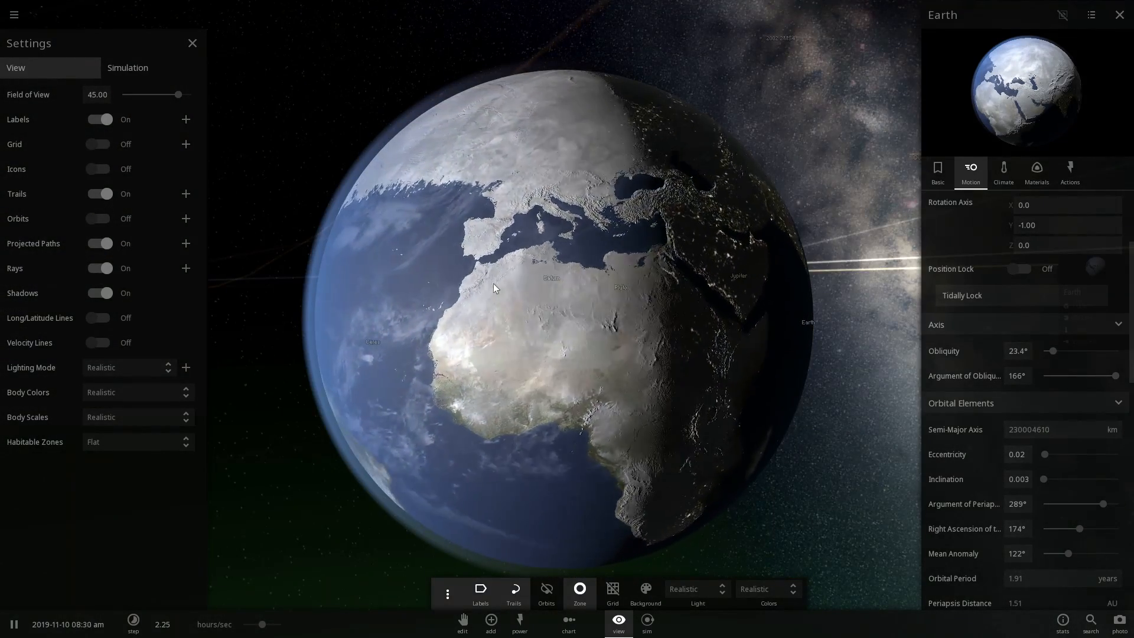
Slow the time step to hours per second and close the Sun's details panel
click(193, 42)
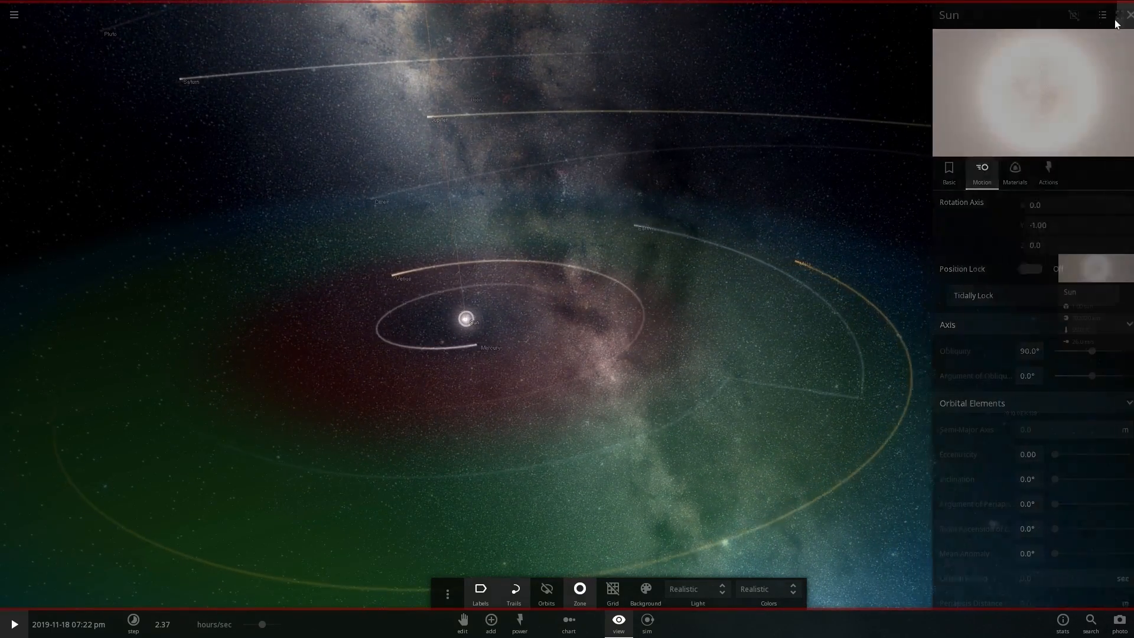
click(1127, 14)
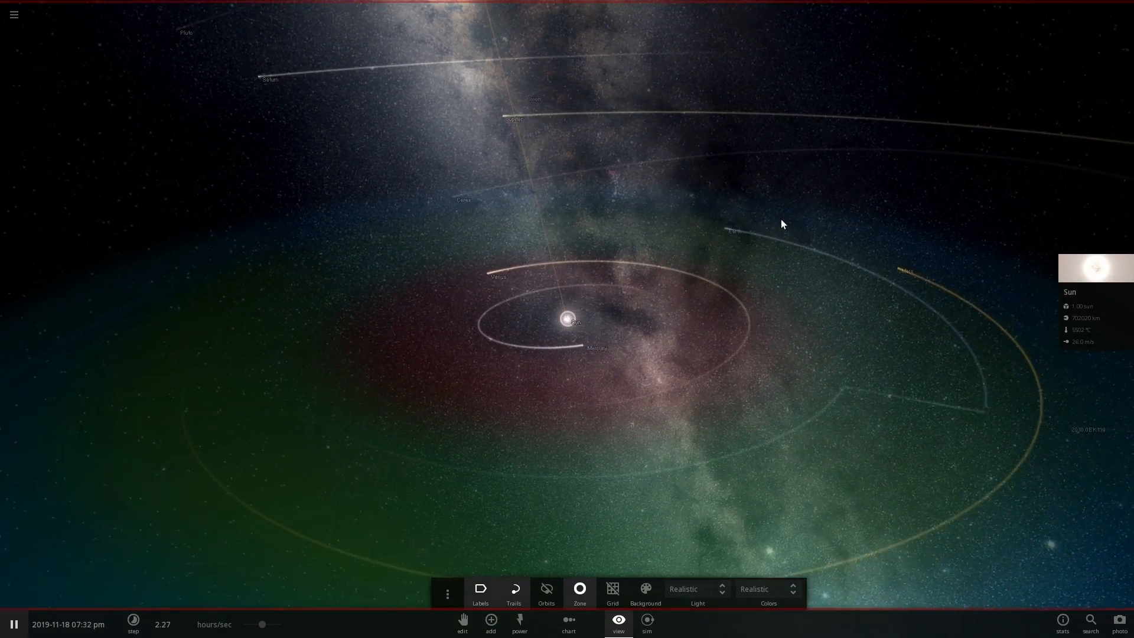